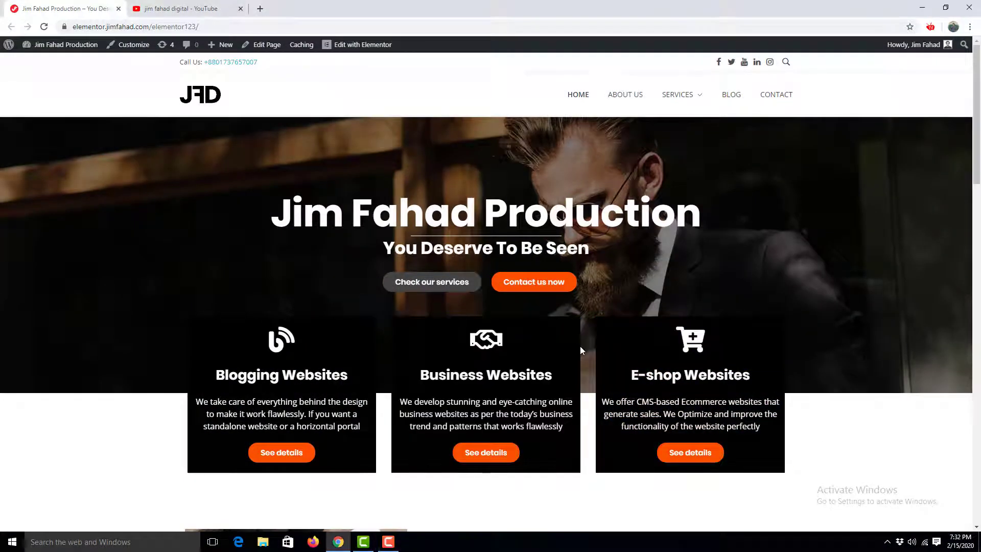
# Step: Open the Complete Tutorial video from the YouTube results and copy its video URL
pyautogui.click(182, 8)
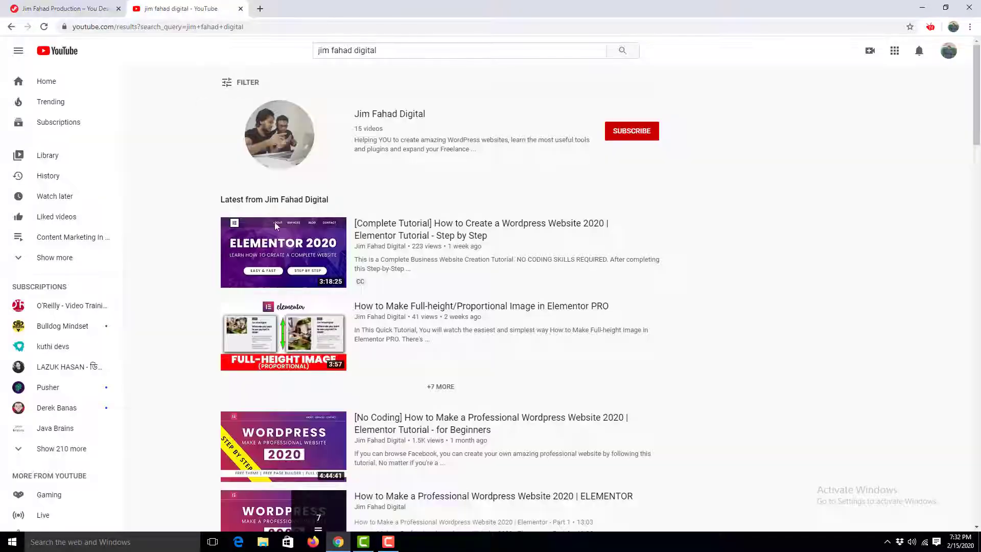
pyautogui.click(283, 251)
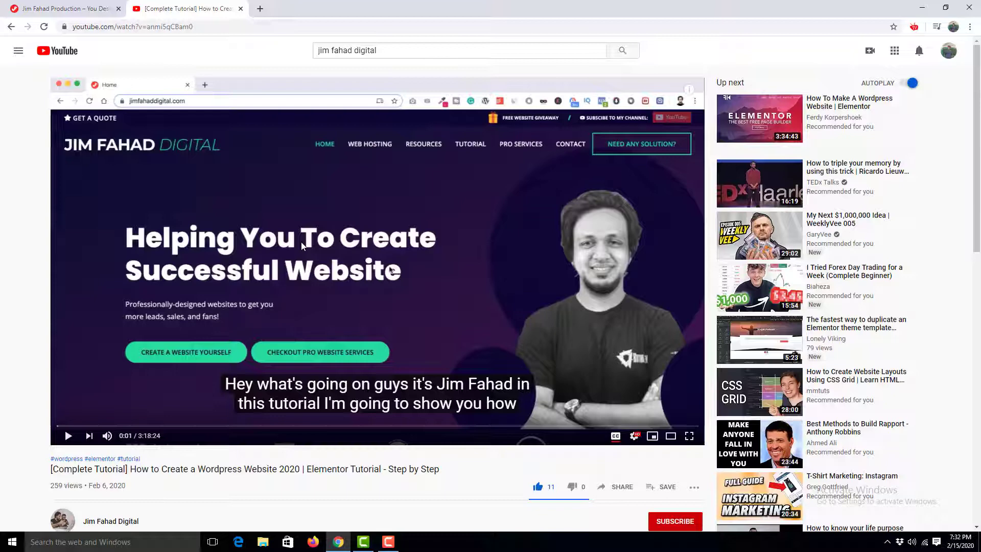
pyautogui.moveTo(316, 216)
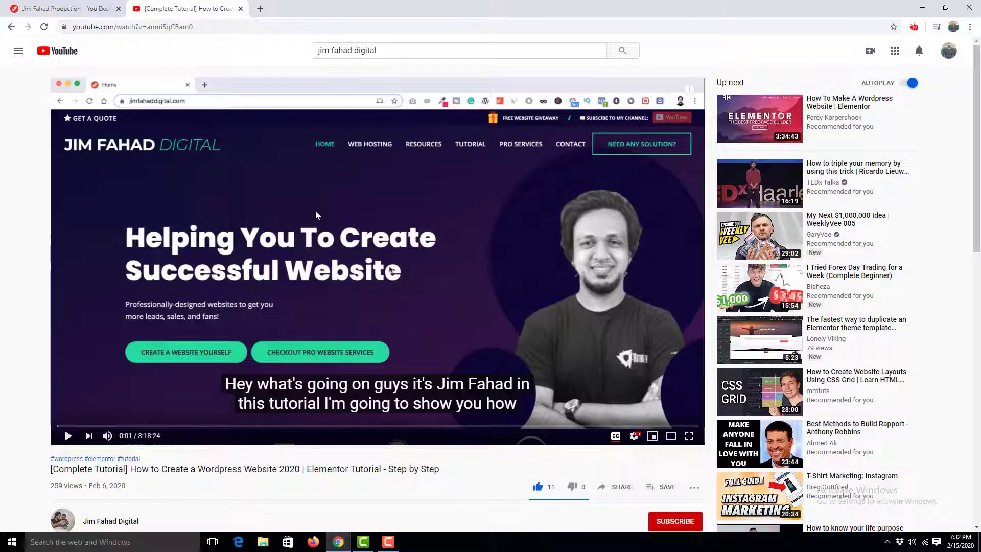
pyautogui.rightClick(316, 215)
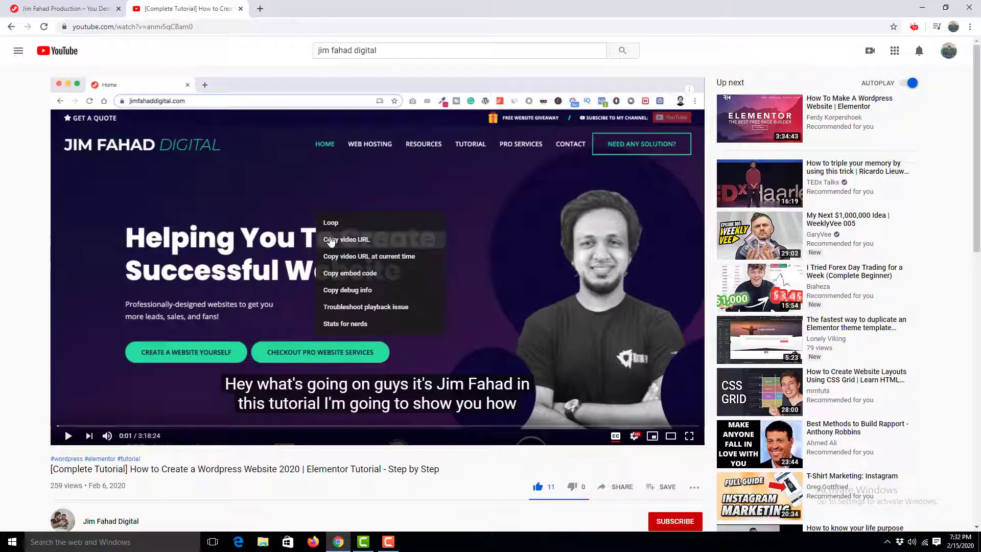
pyautogui.click(272, 199)
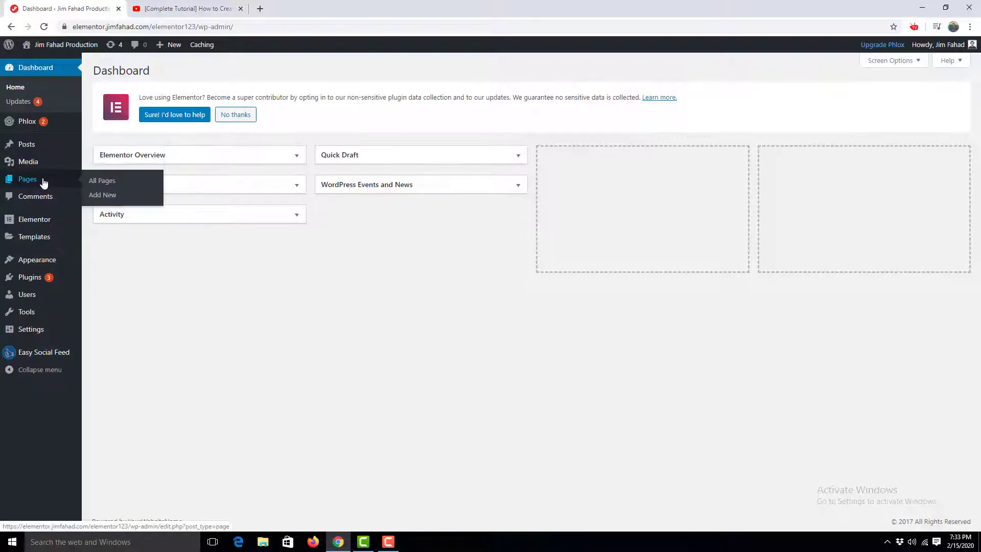
pyautogui.moveTo(26, 144)
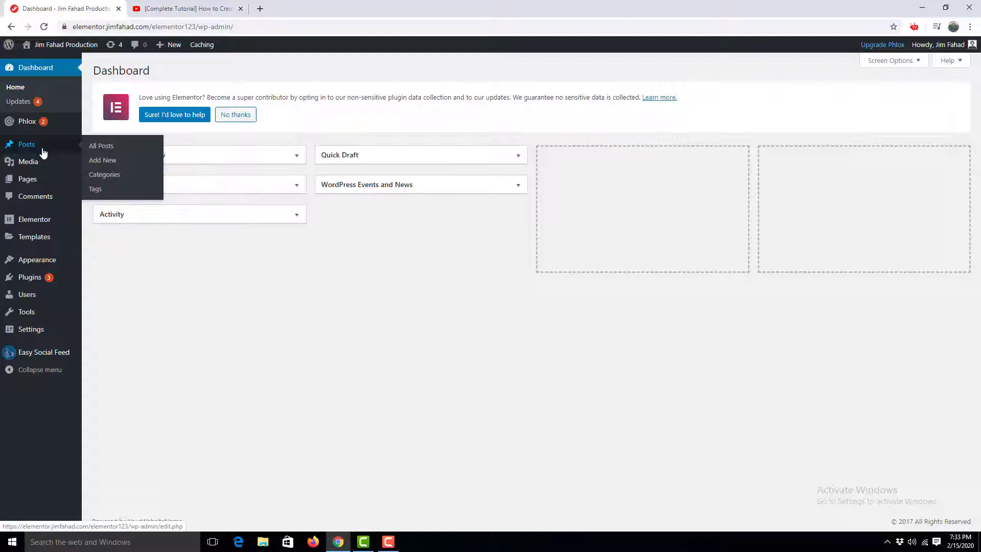
pyautogui.moveTo(63, 152)
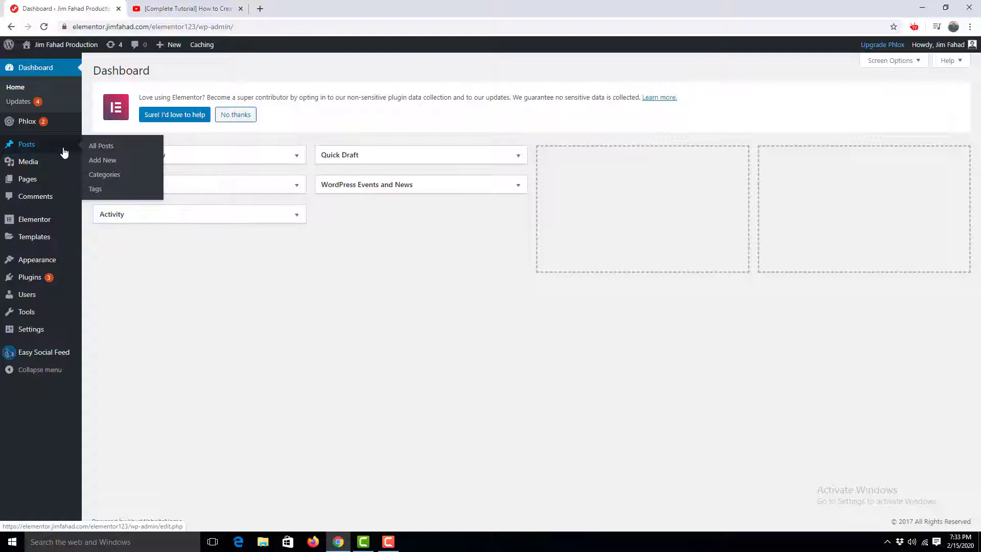
# Step: Open All Posts and view the published B2B Landing Page Basics post in a new tab
pyautogui.click(102, 145)
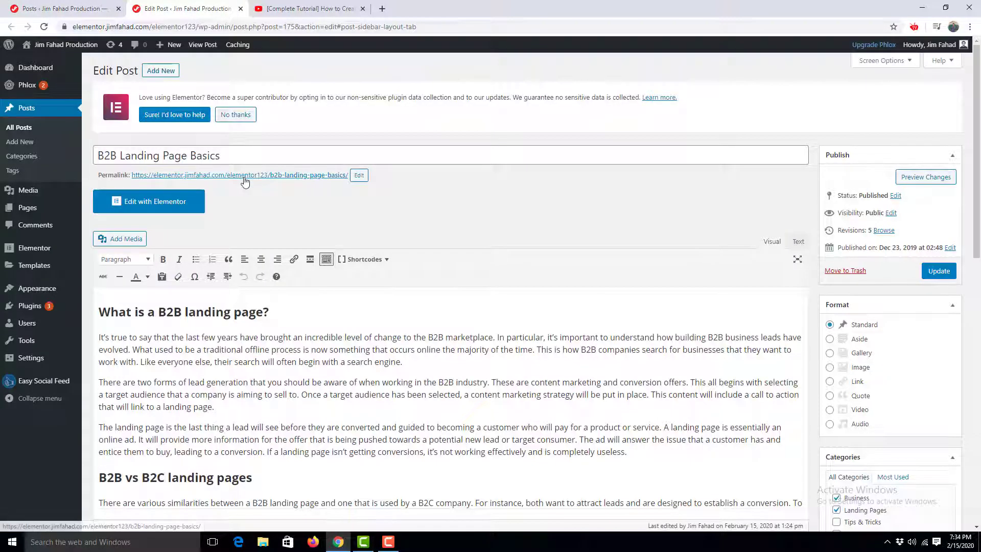
pyautogui.click(239, 175)
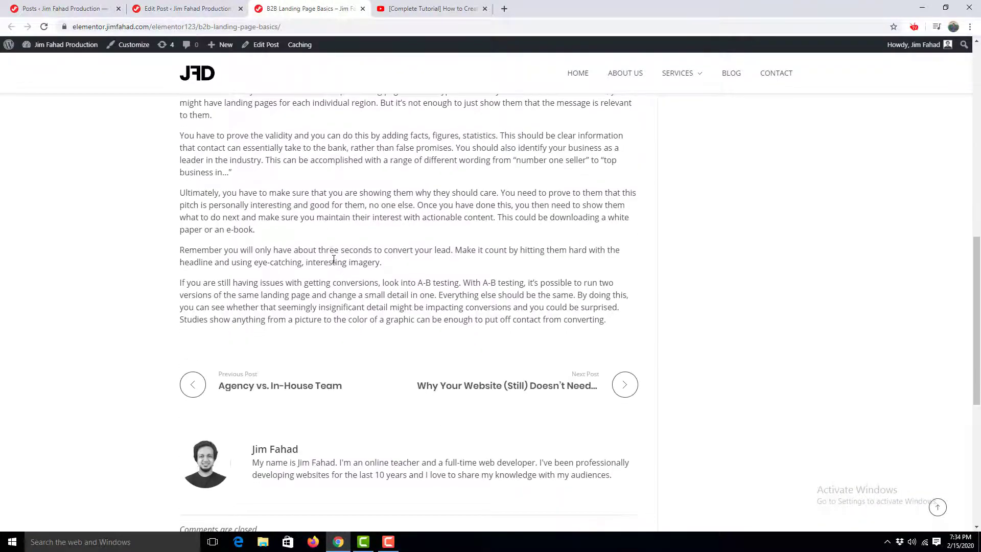
# Step: Scroll back to the top of the live post, then return to its Edit Post screen
pyautogui.scroll(3)
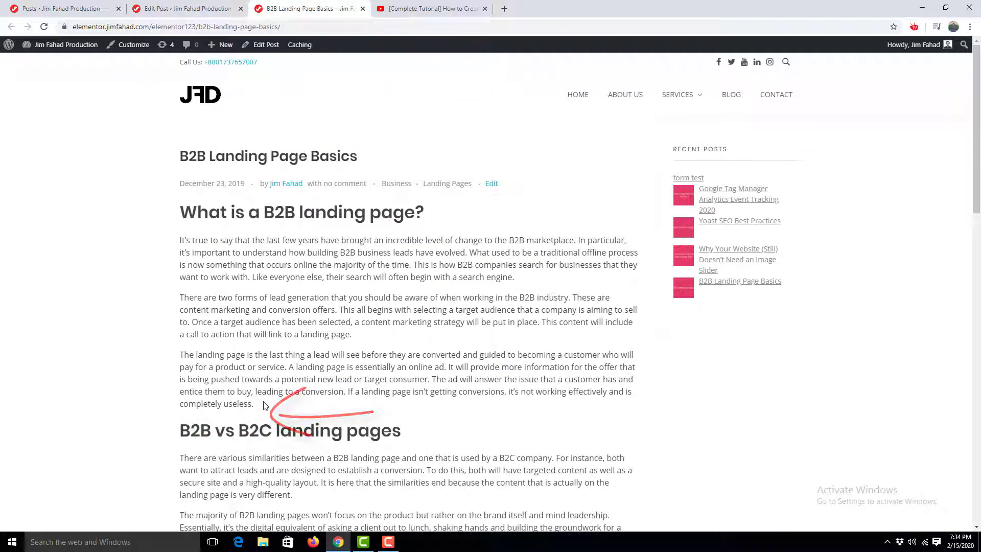
pyautogui.click(185, 8)
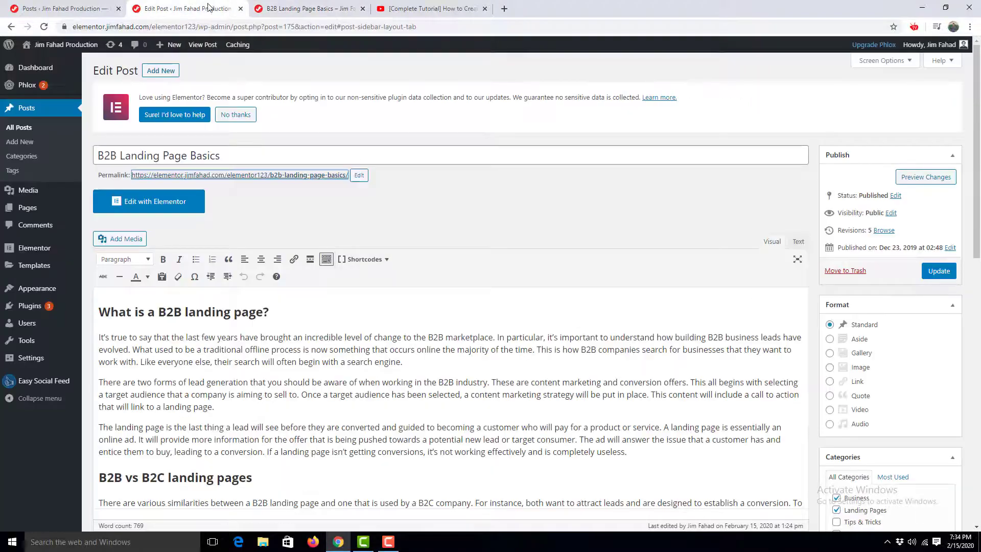
# Step: Update the post with the pasted tutorial video and switch to the live post
pyautogui.scroll(-3)
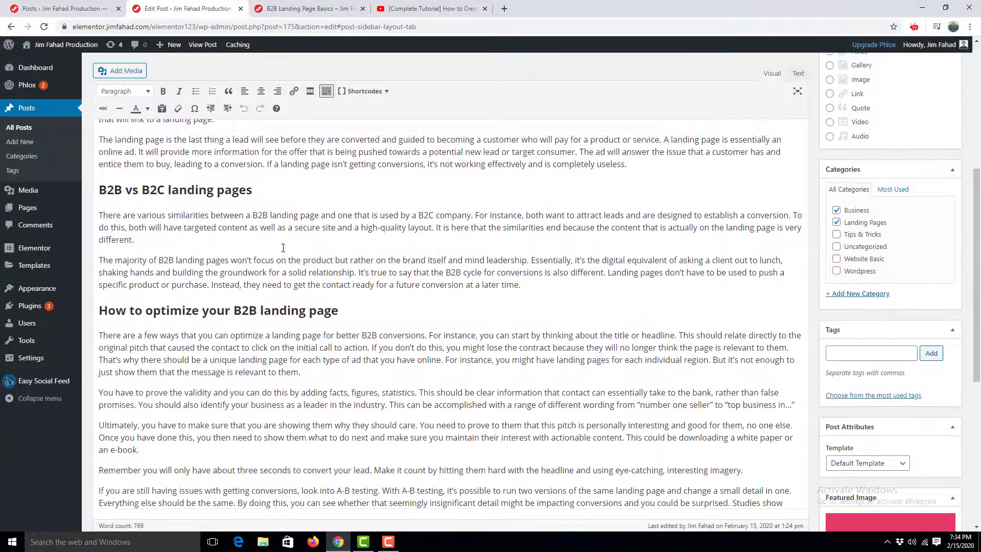
pyautogui.scroll(3)
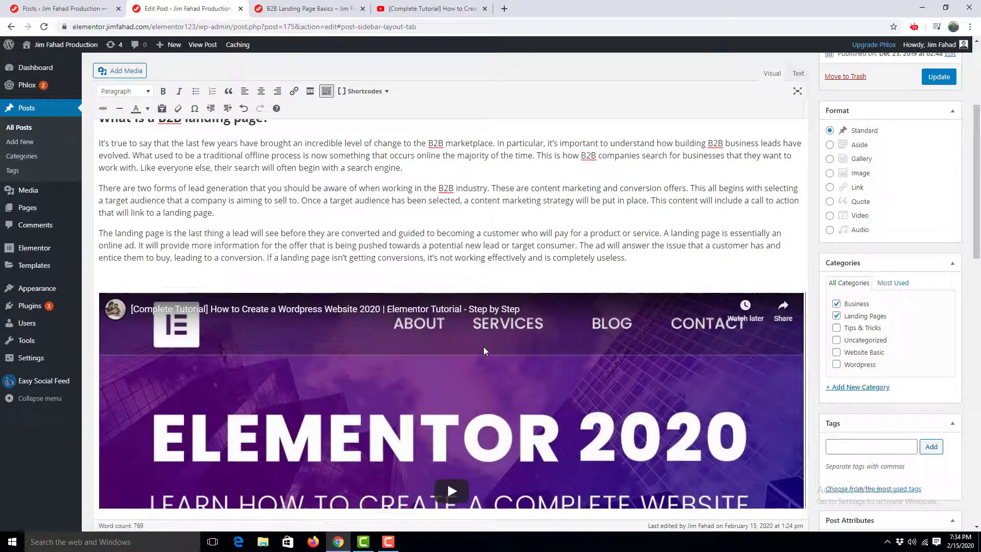
pyautogui.moveTo(522, 361)
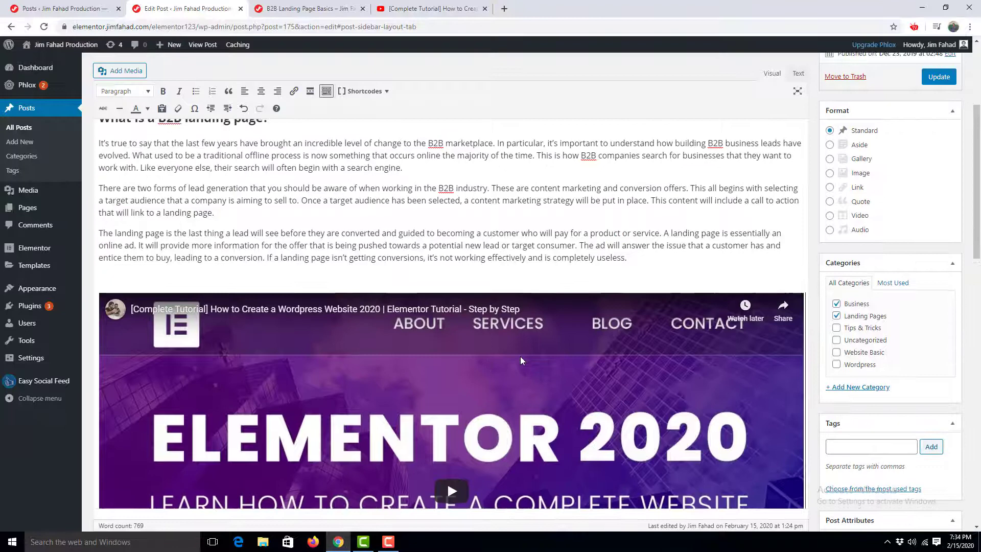
pyautogui.scroll(3)
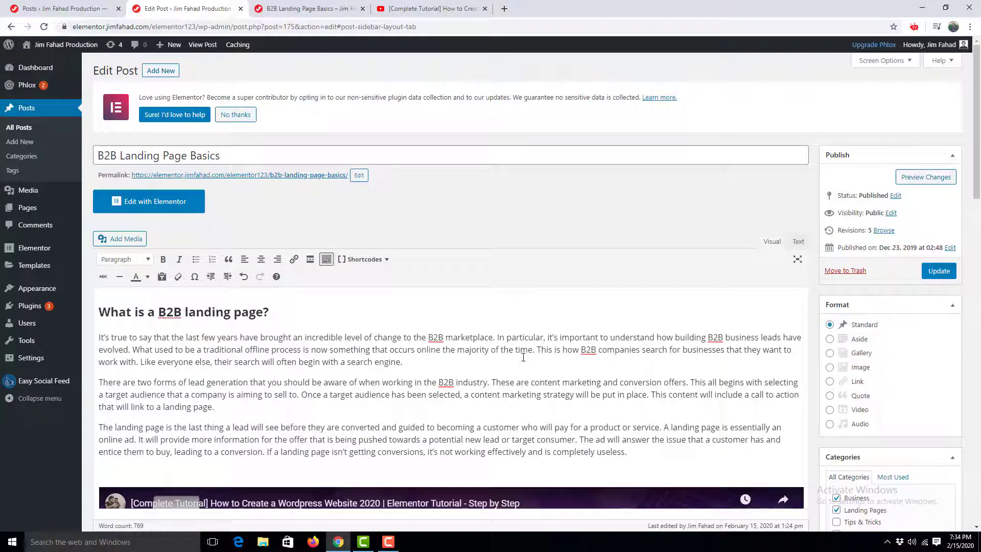
pyautogui.click(938, 270)
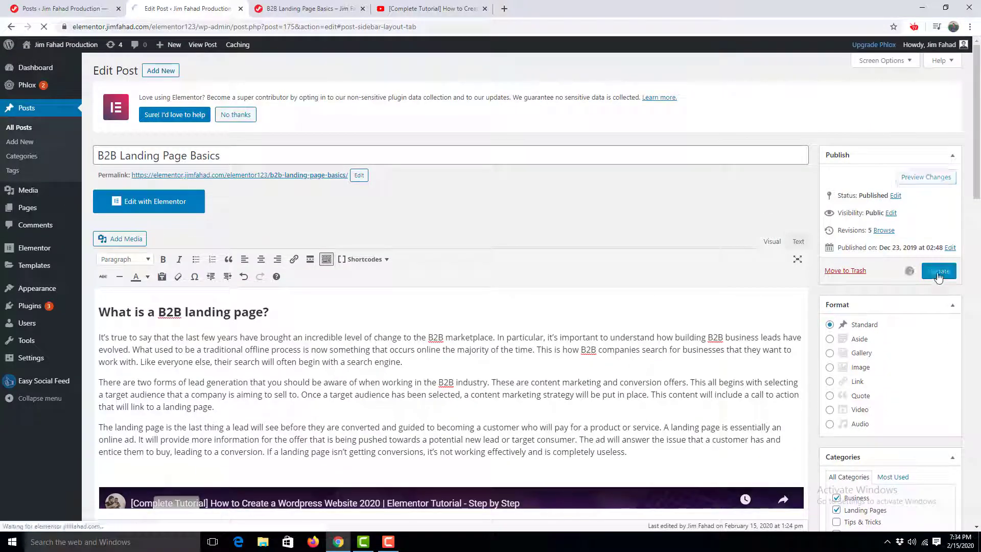
pyautogui.click(306, 8)
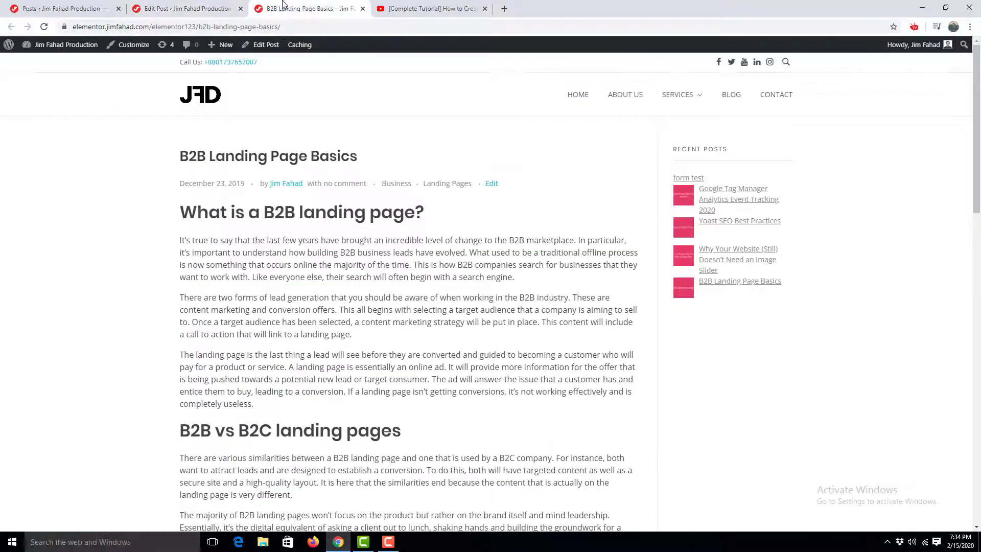
# Step: Scroll down the reloaded post to the embedded video below the opening section
pyautogui.scroll(-3)
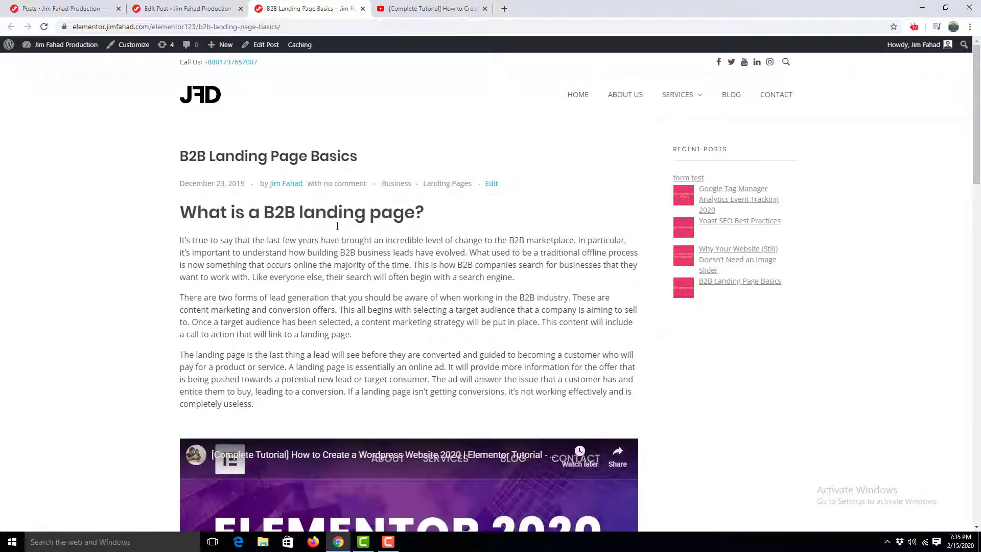
pyautogui.scroll(-3)
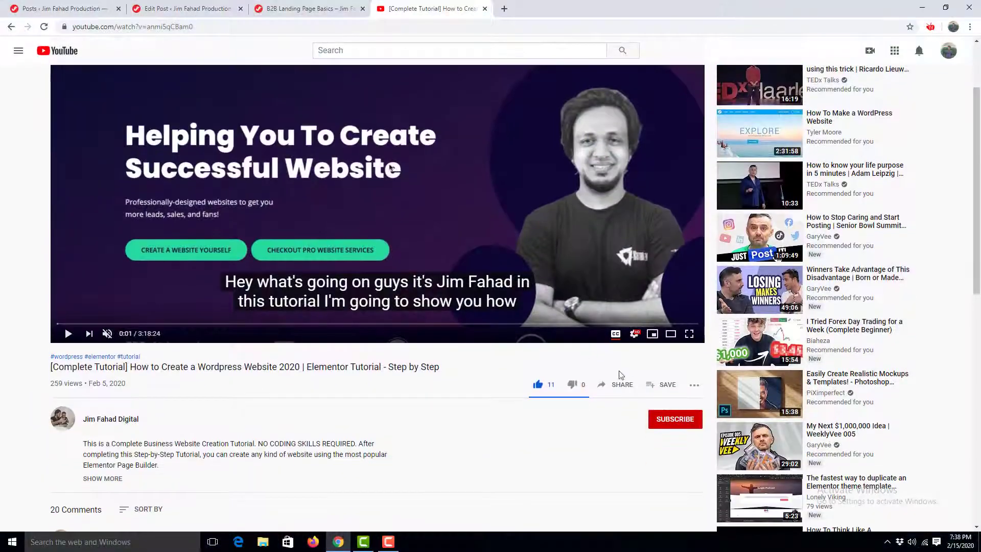
# Step: Bring up the tutorial's Share > Embed panel and seek the preview to around 44 minutes
pyautogui.click(622, 385)
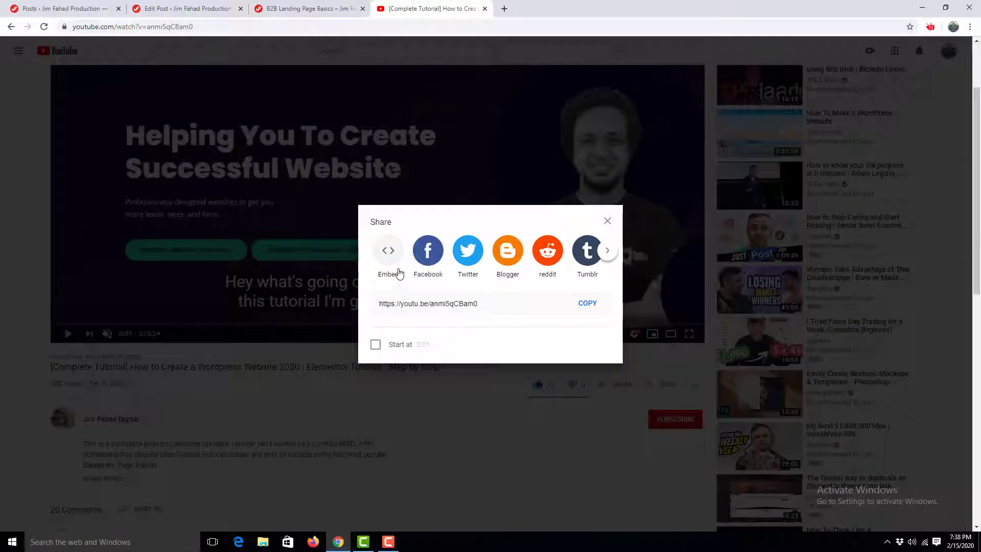
pyautogui.click(389, 251)
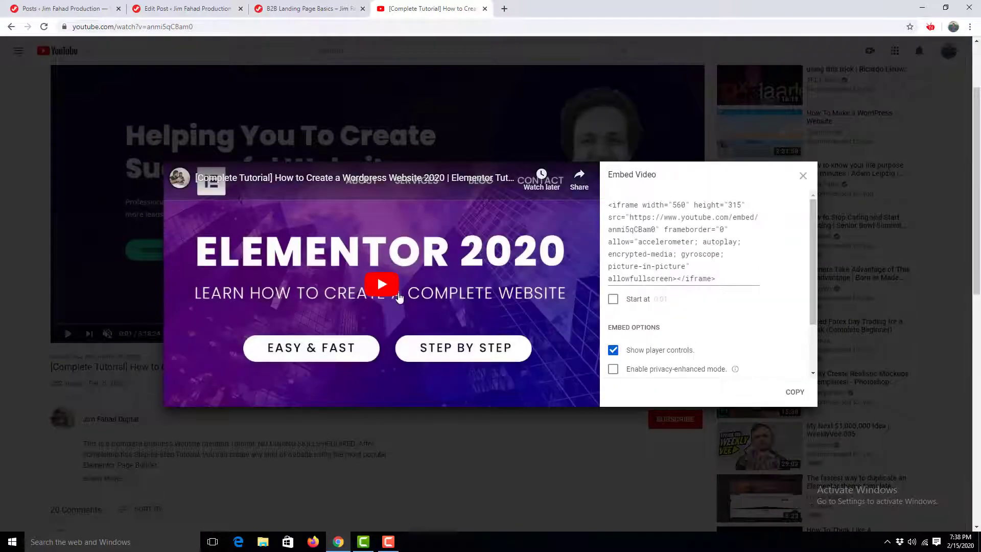
pyautogui.click(381, 285)
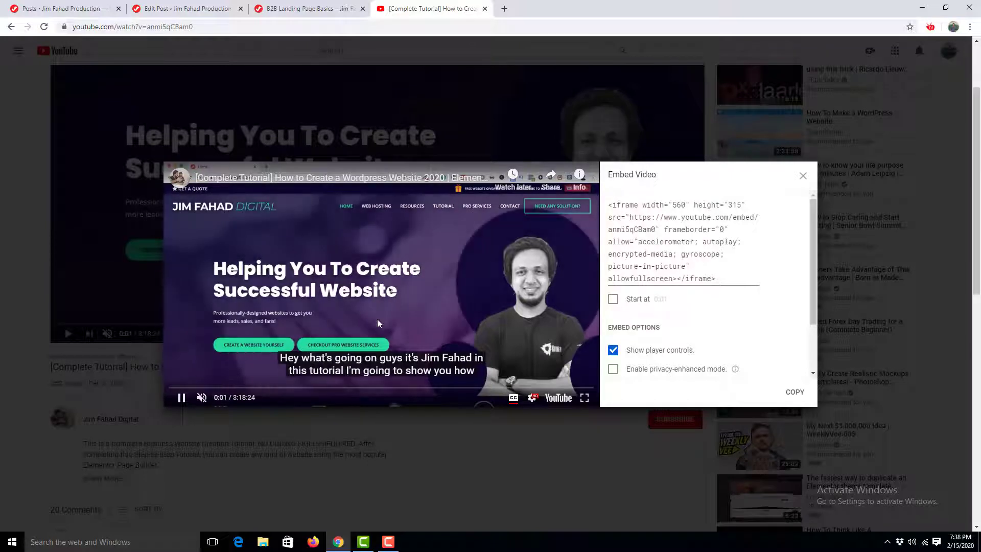
pyautogui.moveTo(261, 390)
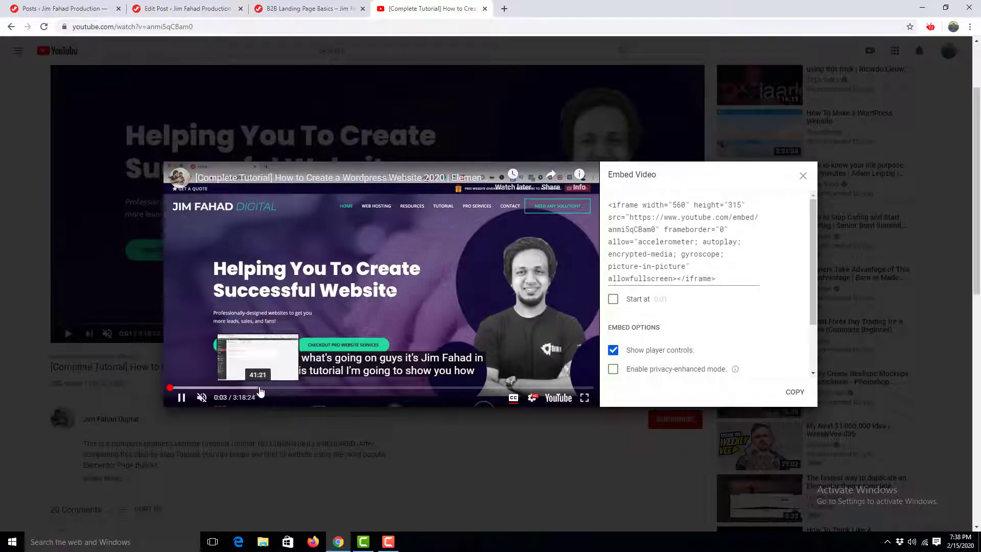
pyautogui.click(263, 388)
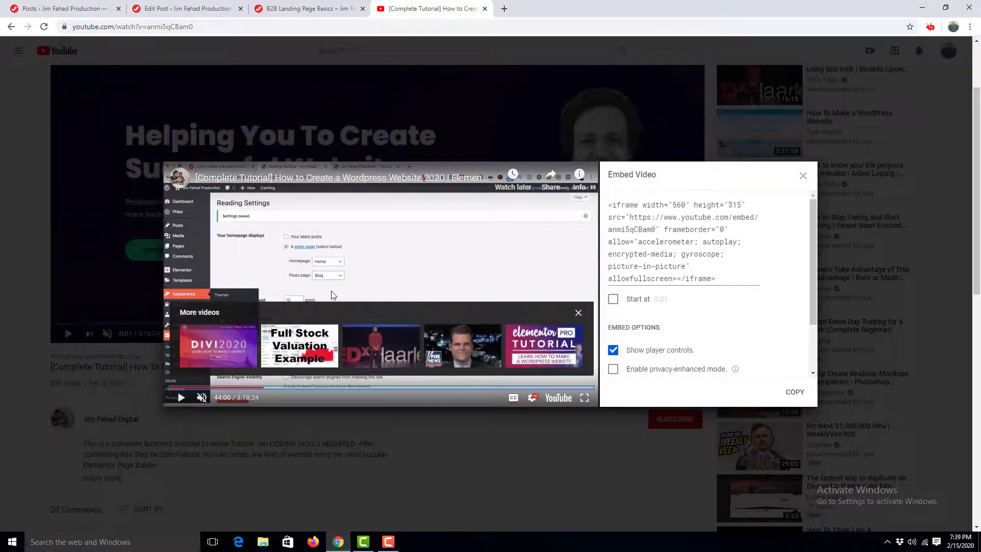
# Step: Enable Start at and set the embed start time to 44:00
pyautogui.click(614, 300)
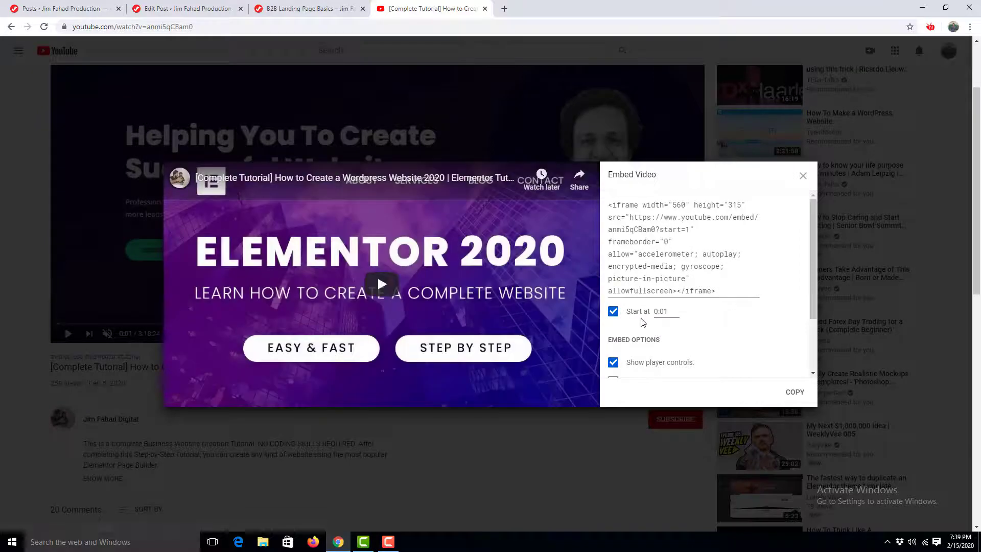
pyautogui.doubleClick(662, 312)
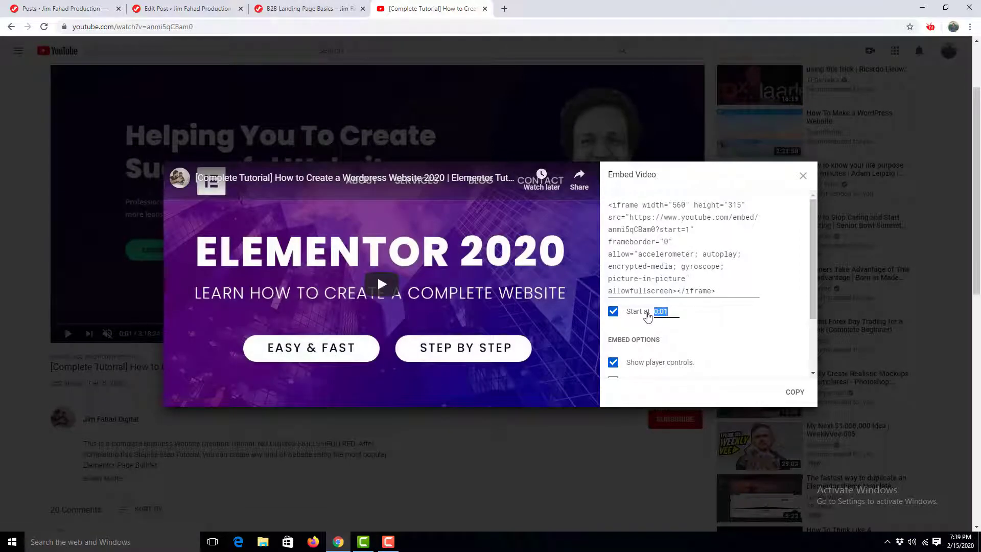
pyautogui.write('44:0')
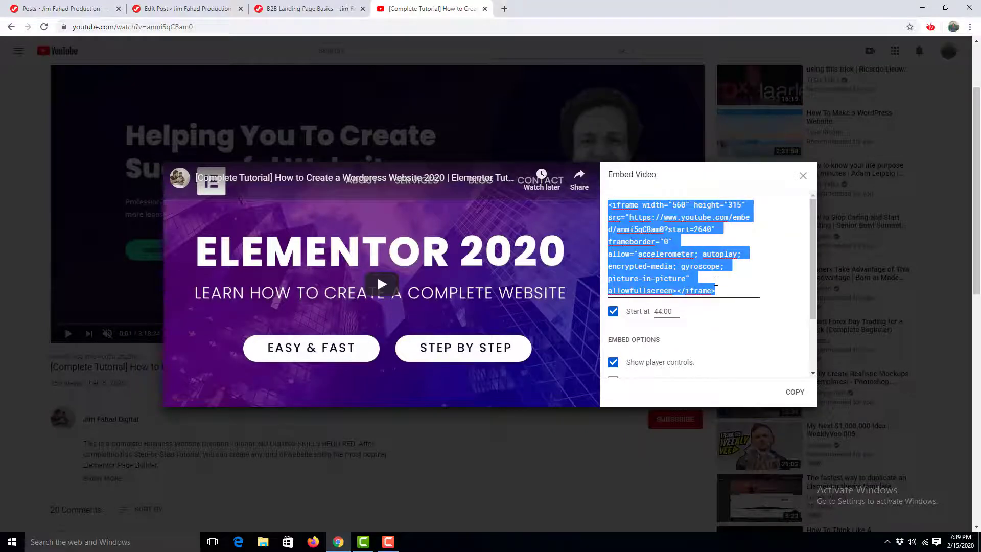
# Step: Return to the post editor and switch to its Text (HTML) view below the third paragraph
pyautogui.click(186, 8)
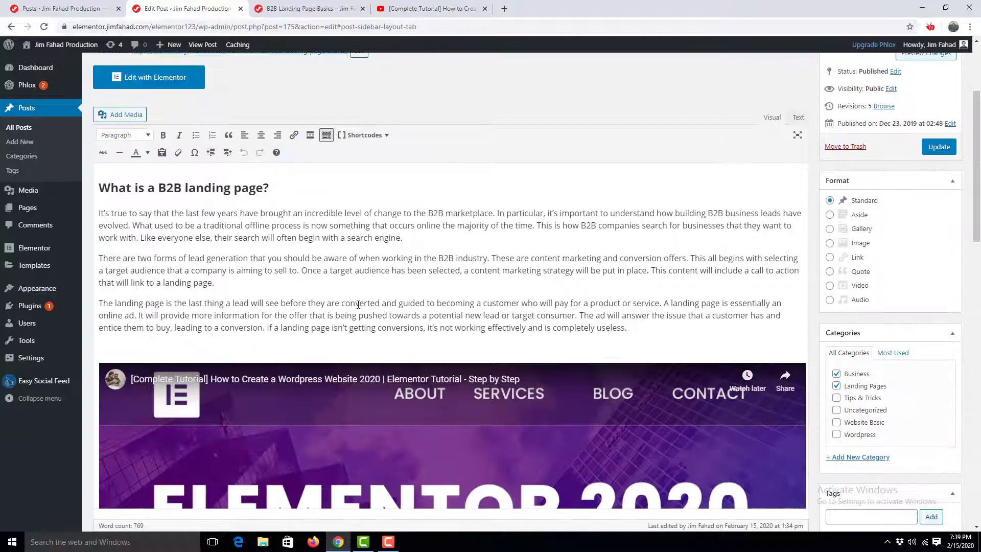
pyautogui.scroll(-3)
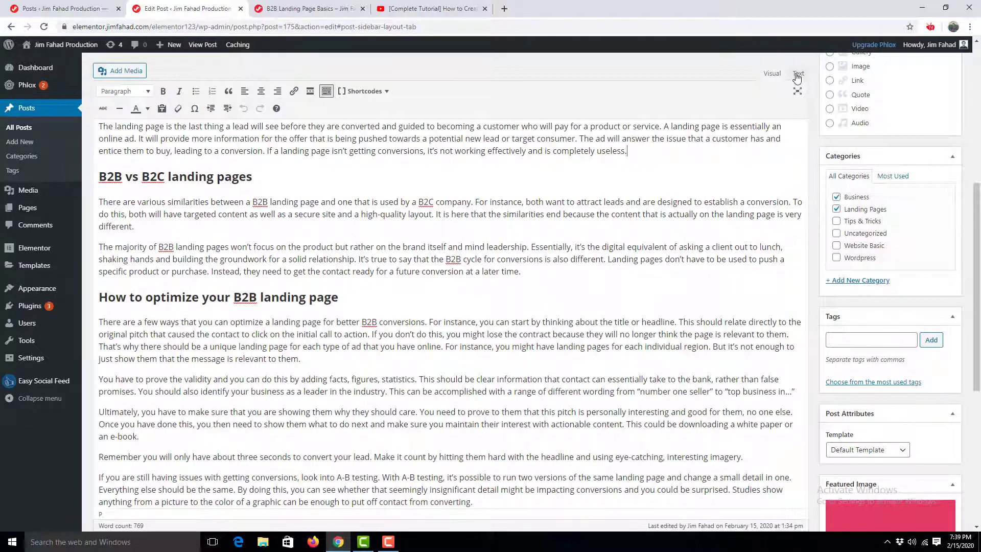
pyautogui.click(798, 73)
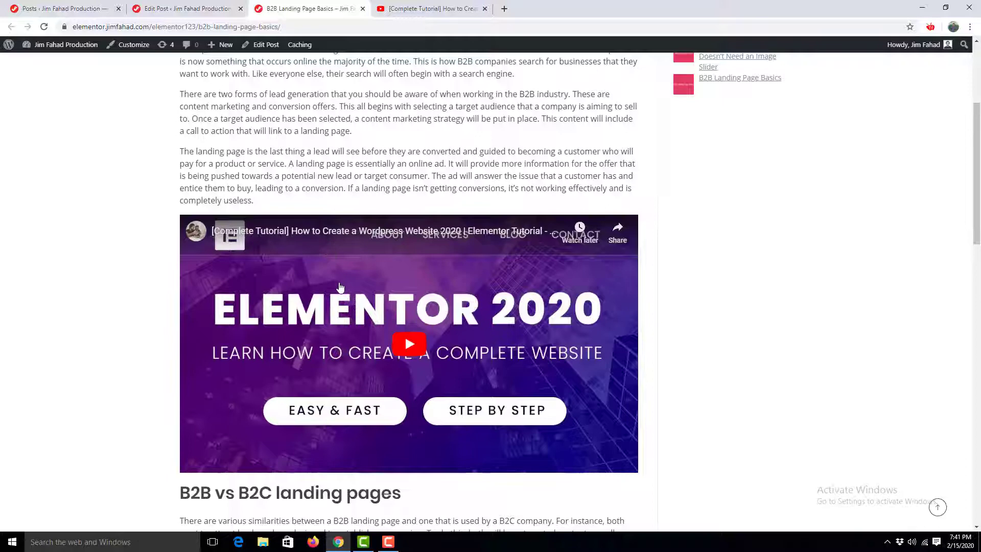
# Step: Play the embedded video to confirm it starts at 44:00, pause it, and go to the Blog Websites page
pyautogui.click(409, 343)
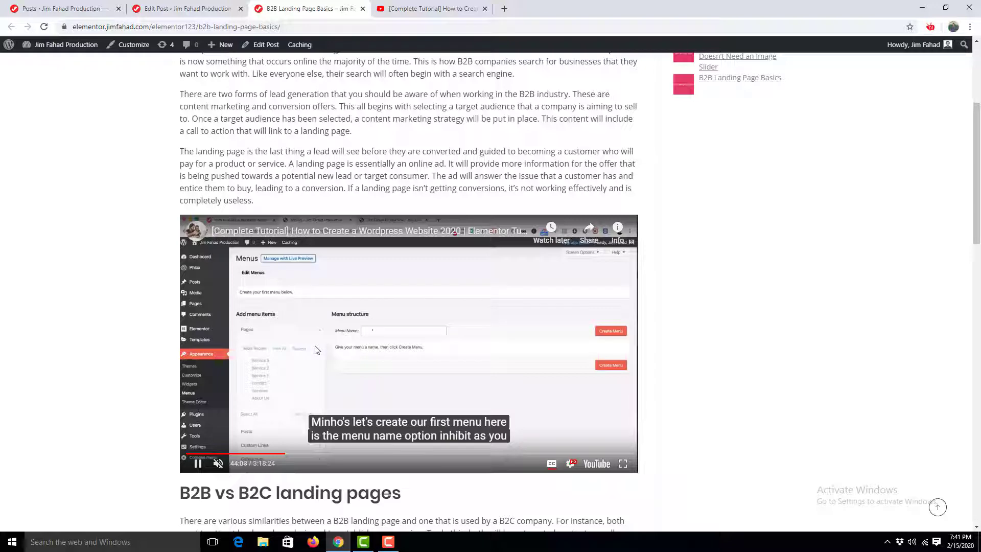
pyautogui.click(197, 464)
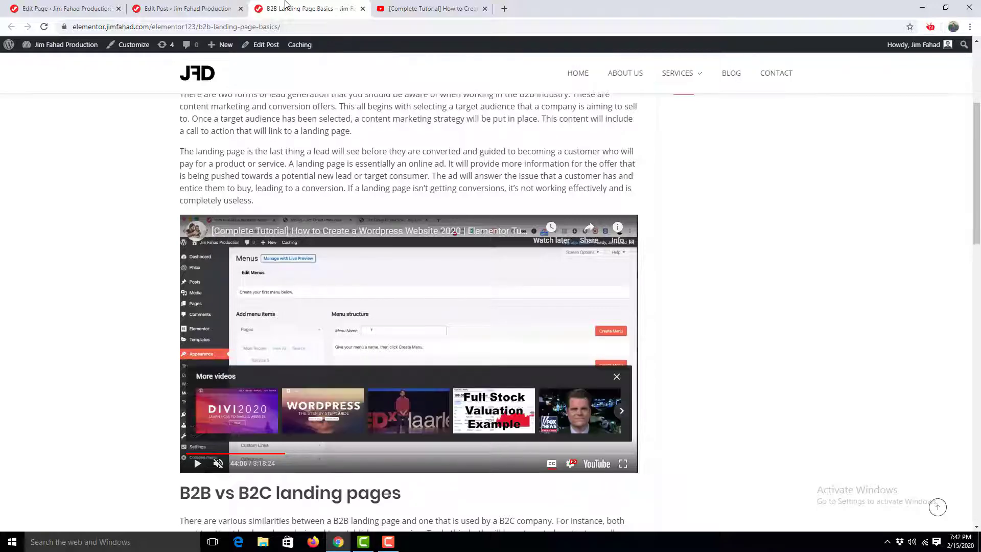
pyautogui.click(62, 8)
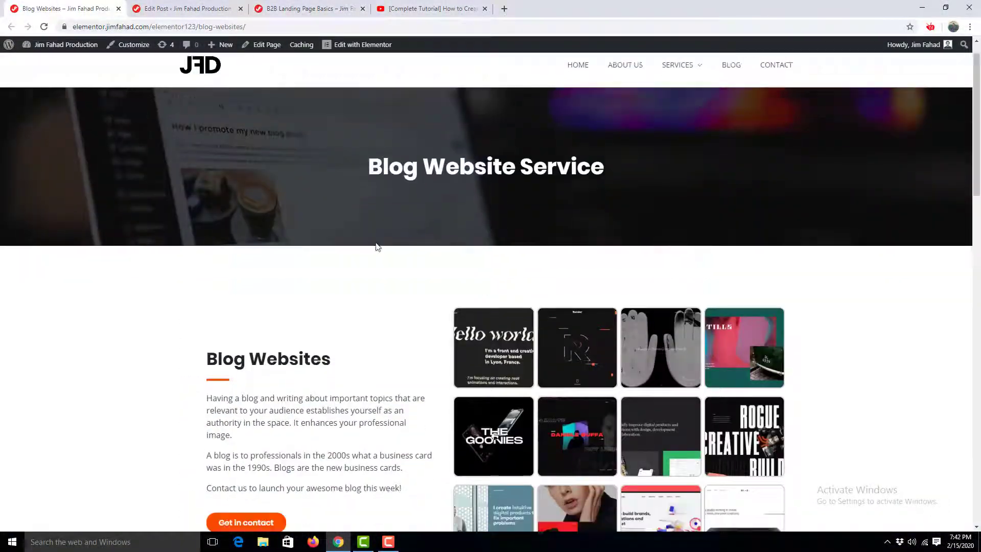
# Step: Scroll the Blog Websites page down past the FAQ to the Contact Us Now form
pyautogui.scroll(-3)
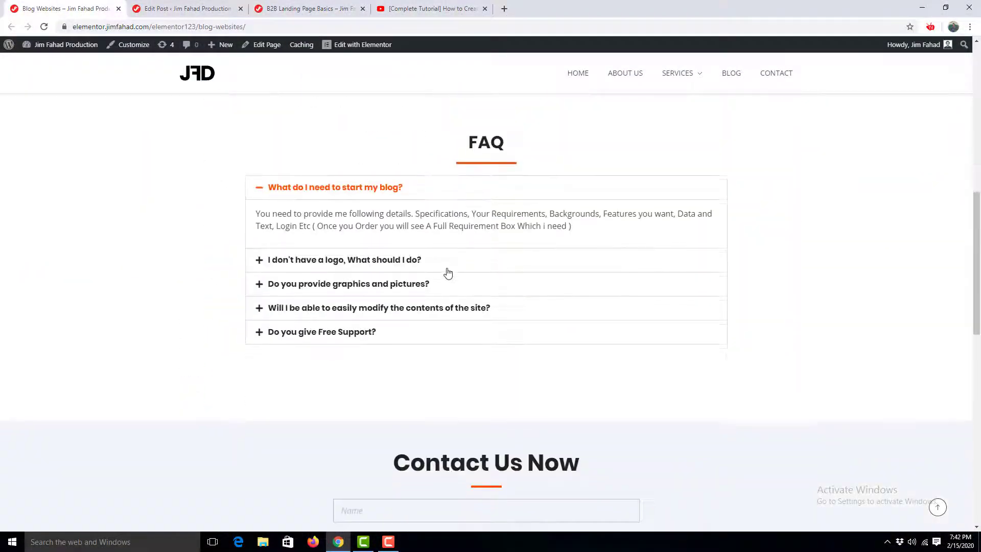
pyautogui.scroll(-3)
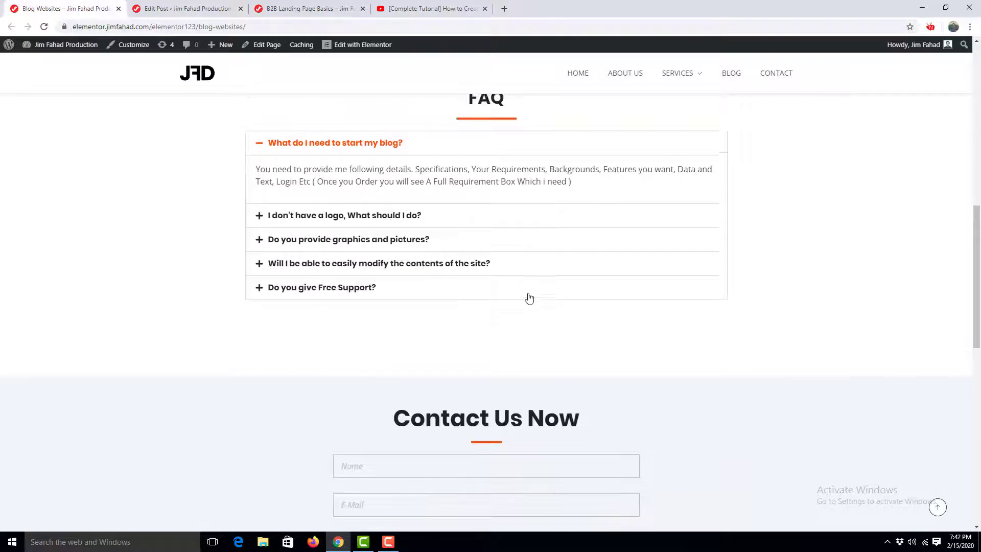
pyautogui.scroll(-3)
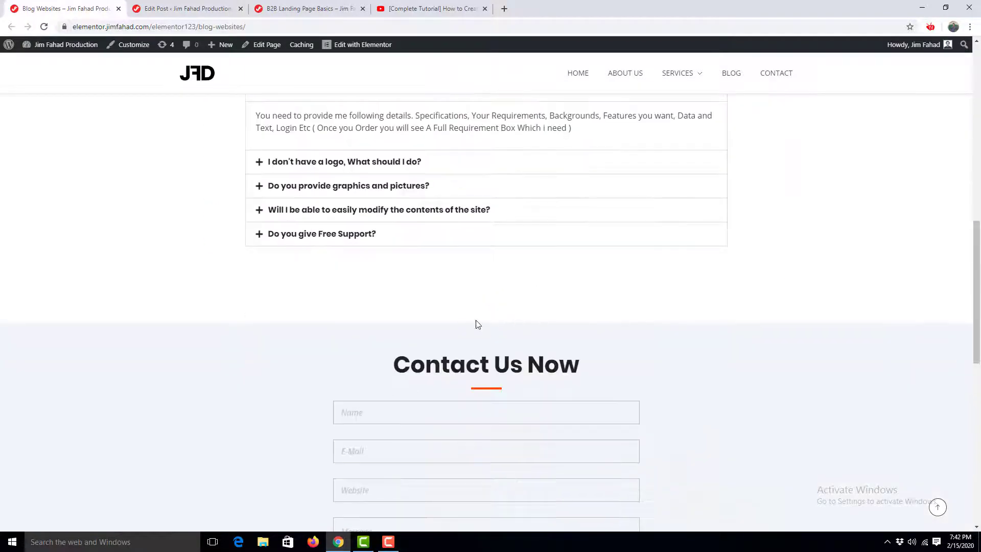
pyautogui.moveTo(518, 291)
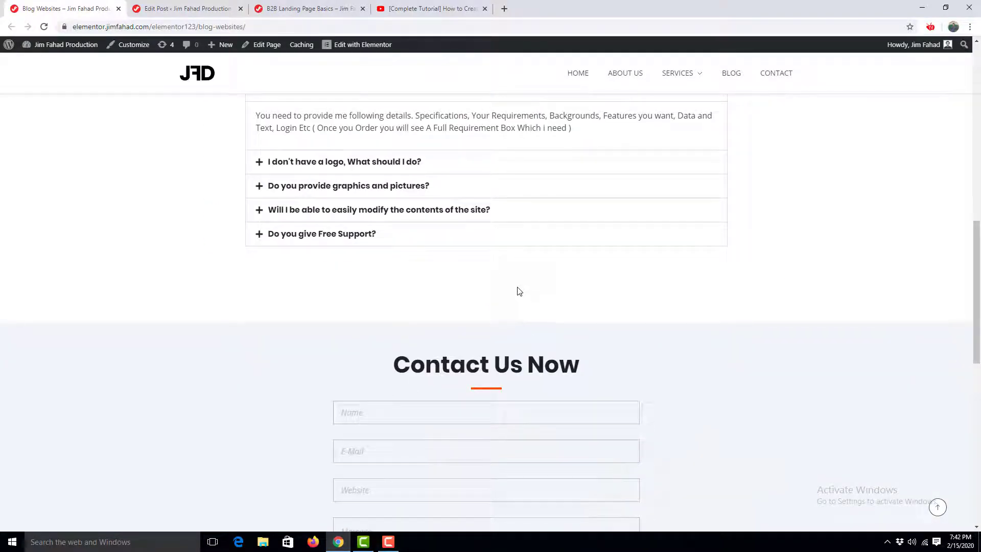
pyautogui.moveTo(362, 44)
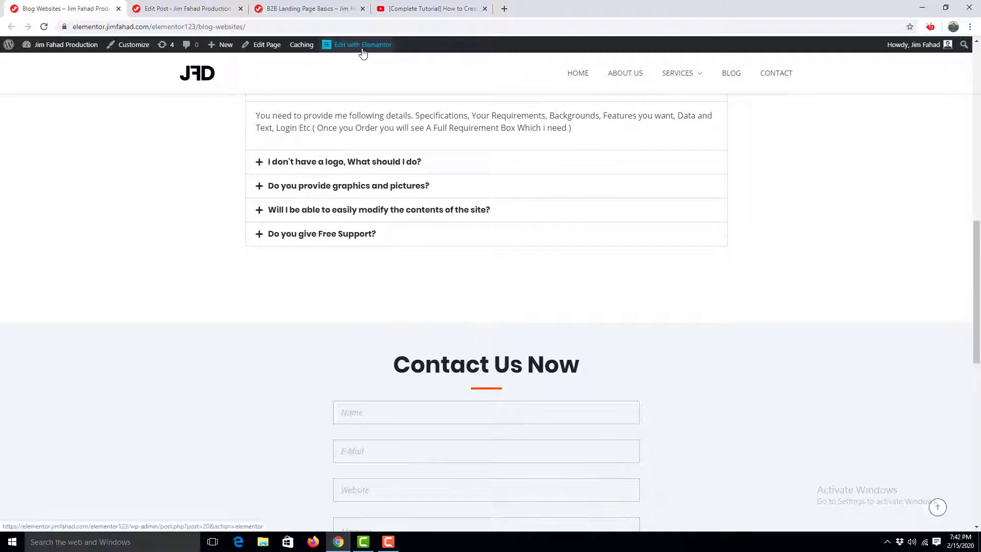
# Step: Edit the page with Elementor and drop a Video widget below the FAQ section
pyautogui.click(362, 44)
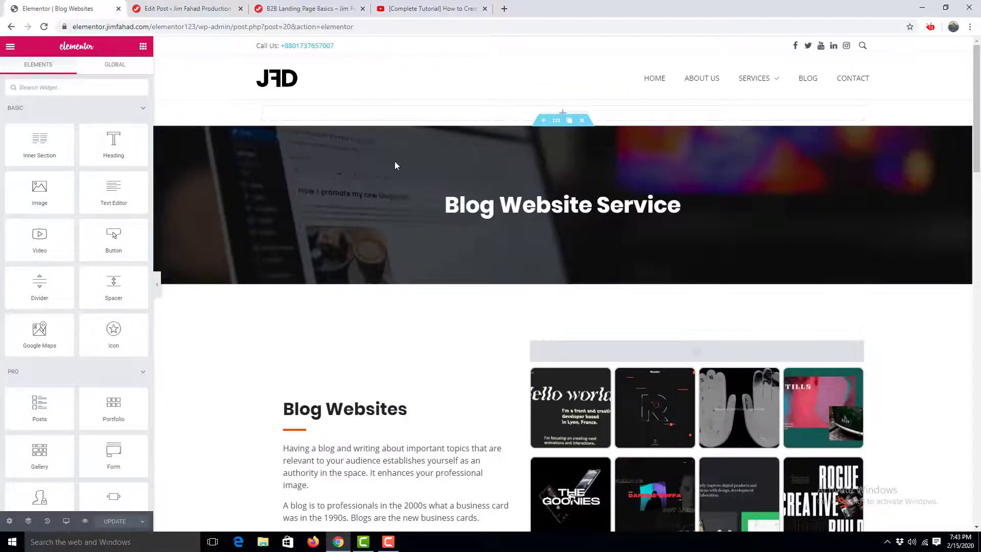
pyautogui.scroll(-3)
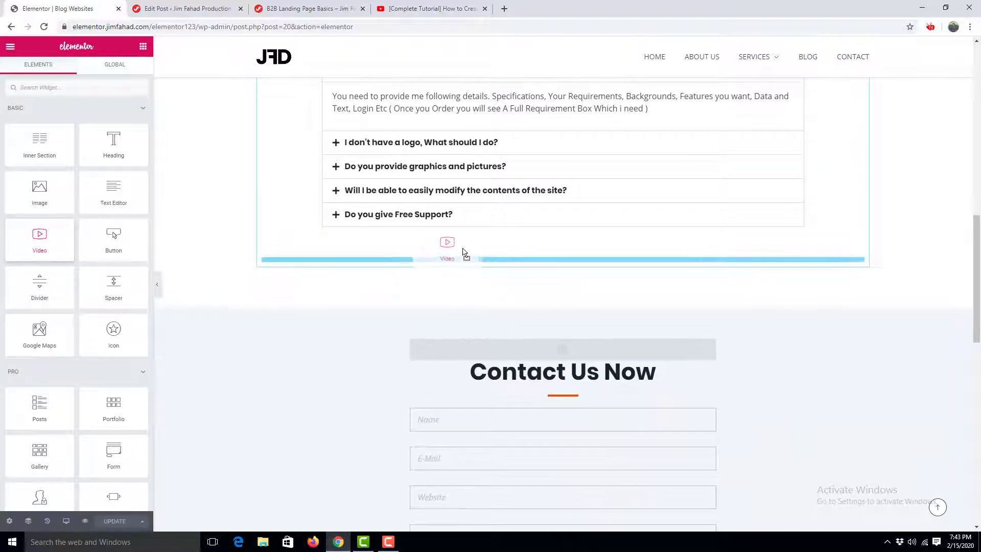
pyautogui.click(447, 248)
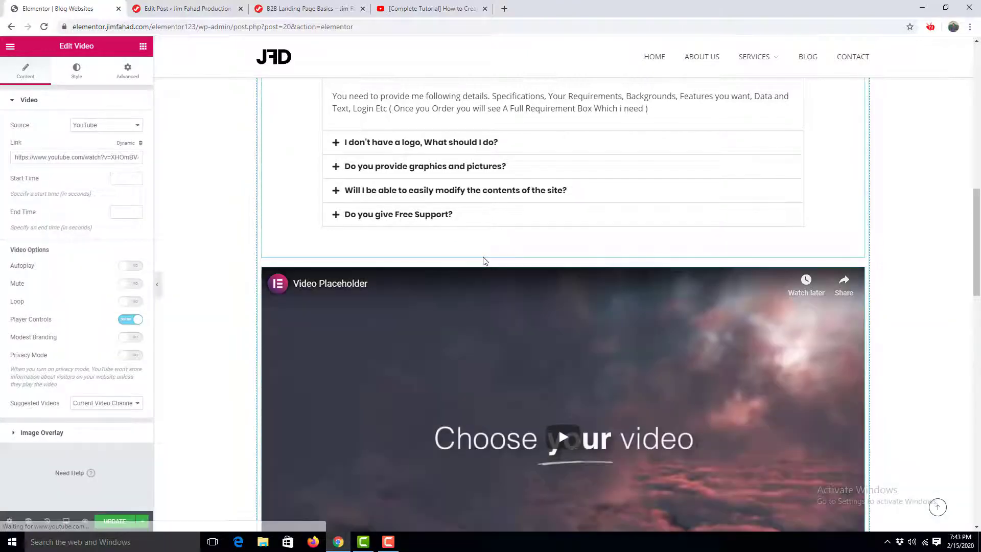
pyautogui.scroll(-3)
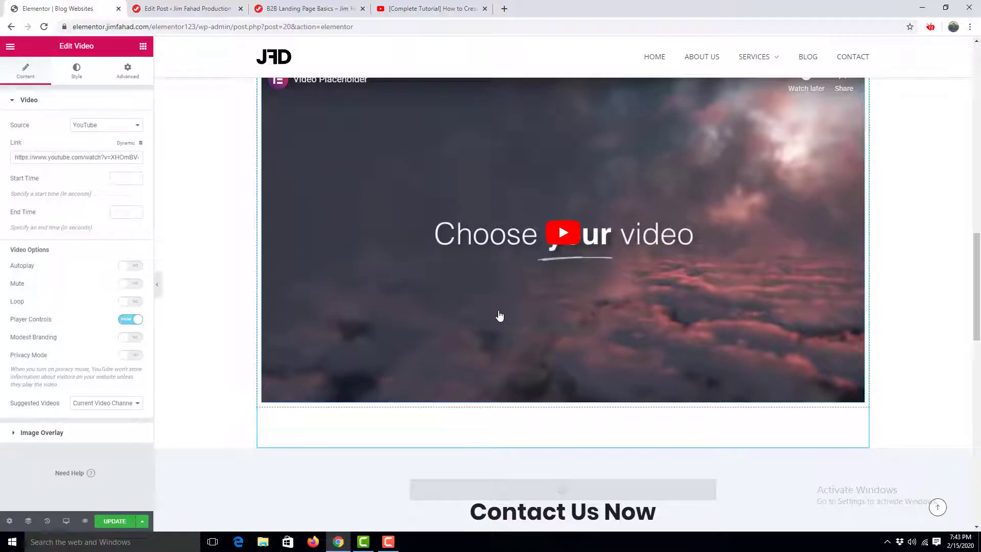
pyautogui.moveTo(443, 303)
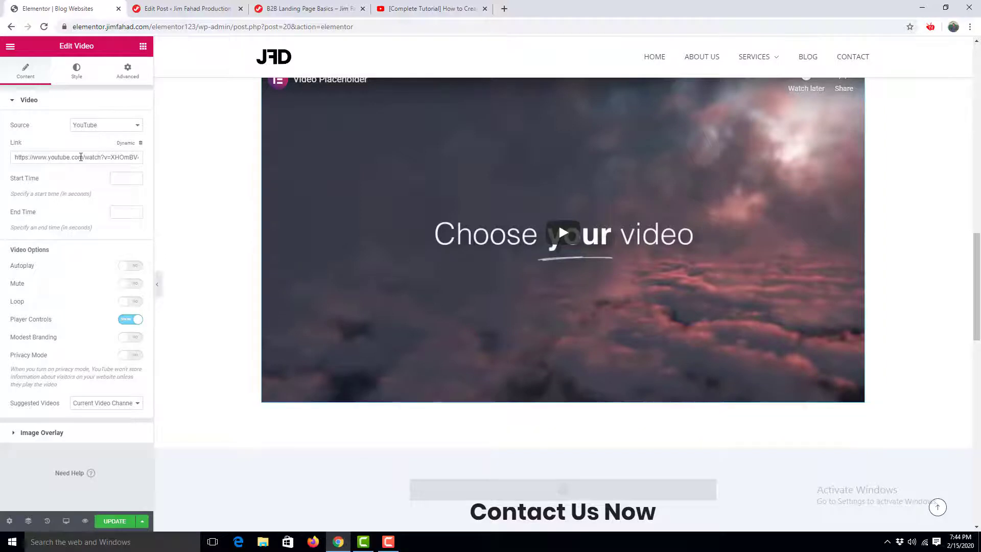
# Step: Replace the widget's placeholder Link with the Elementor 2020 tutorial's youtu.be URL copied from YouTube
pyautogui.tripleClick(77, 158)
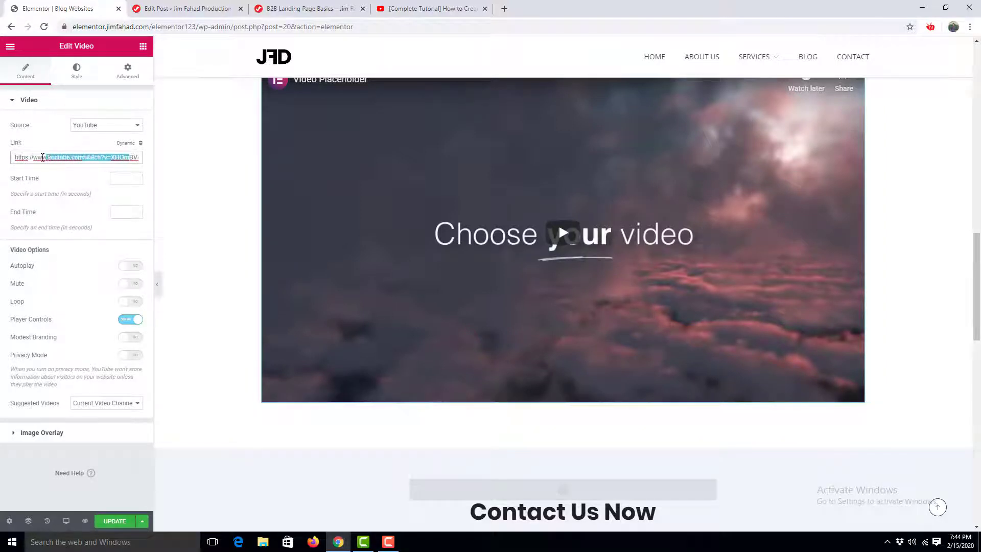
pyautogui.click(85, 158)
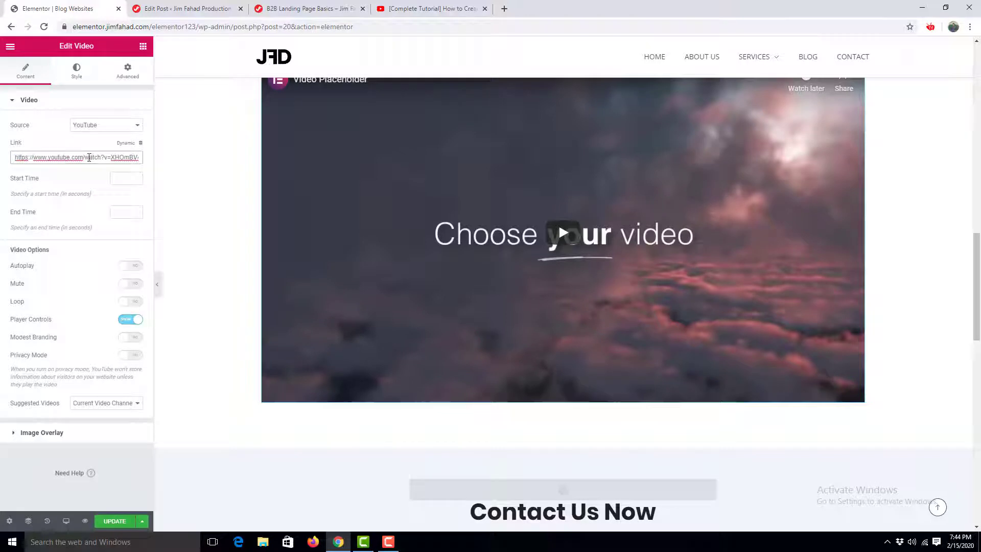
pyautogui.tripleClick(77, 157)
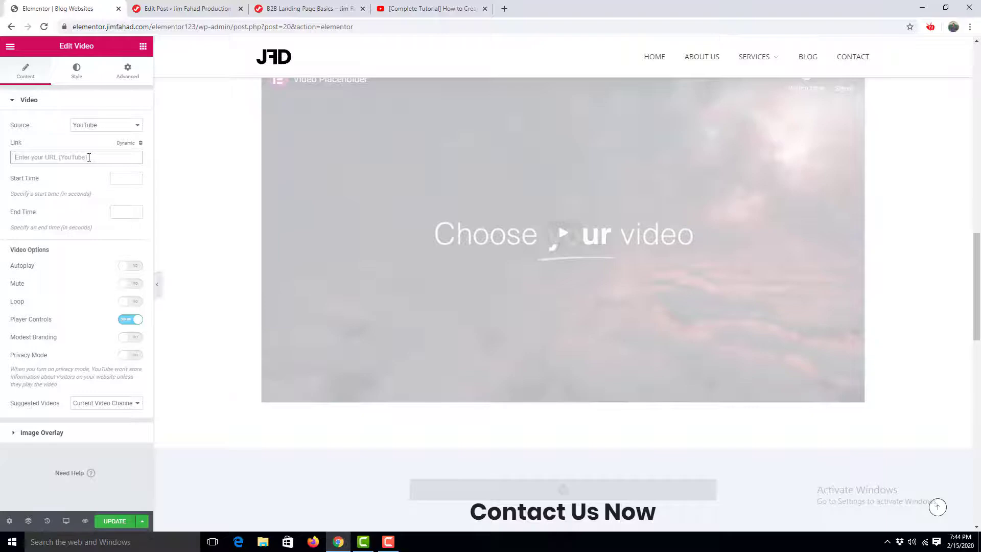
pyautogui.click(431, 8)
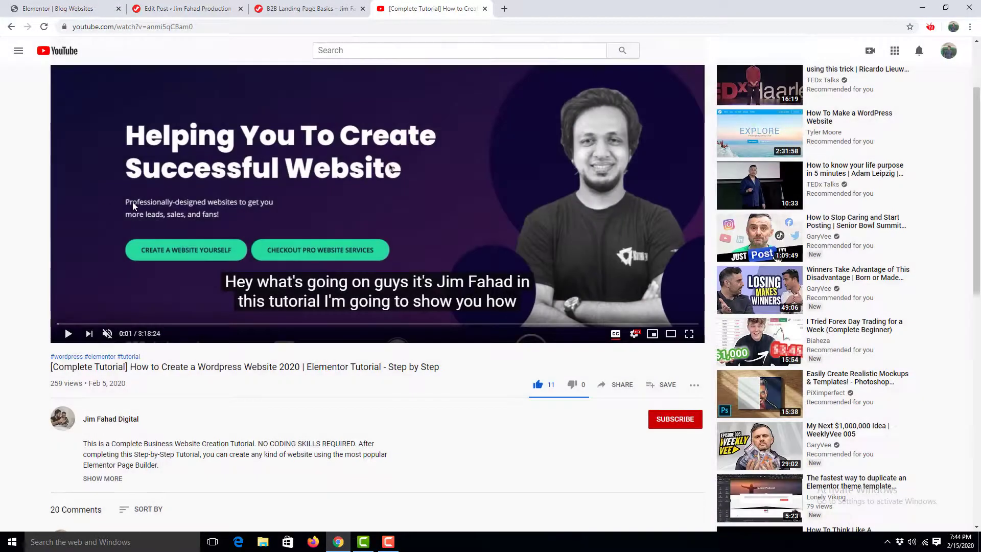
pyautogui.rightClick(388, 169)
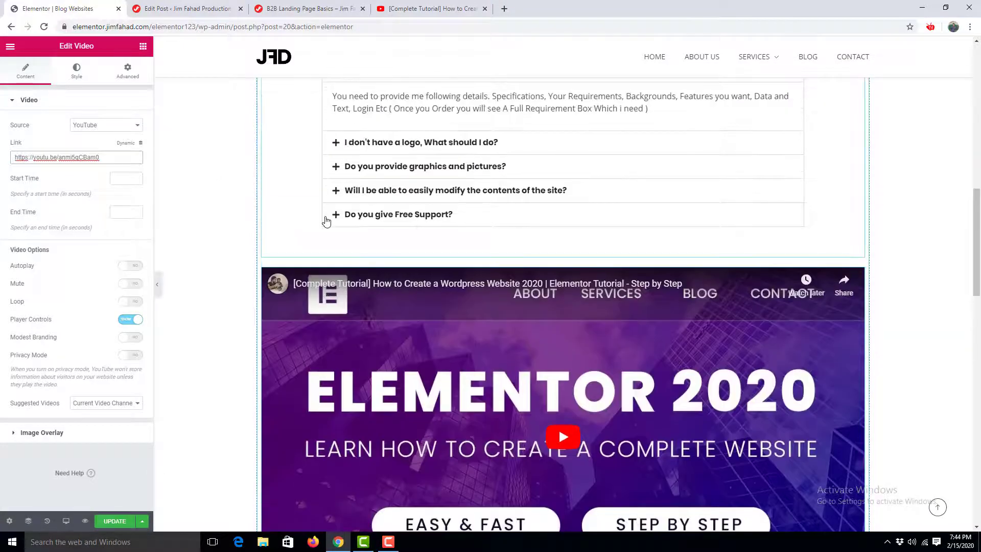
pyautogui.scroll(-3)
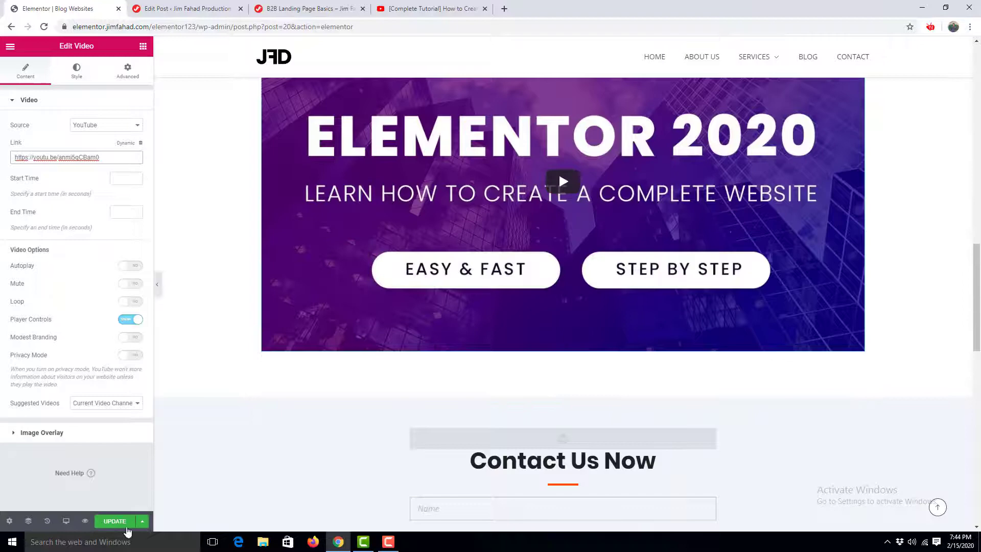
# Step: Update the Blog Websites page and preview the embedded tutorial video
pyautogui.click(114, 521)
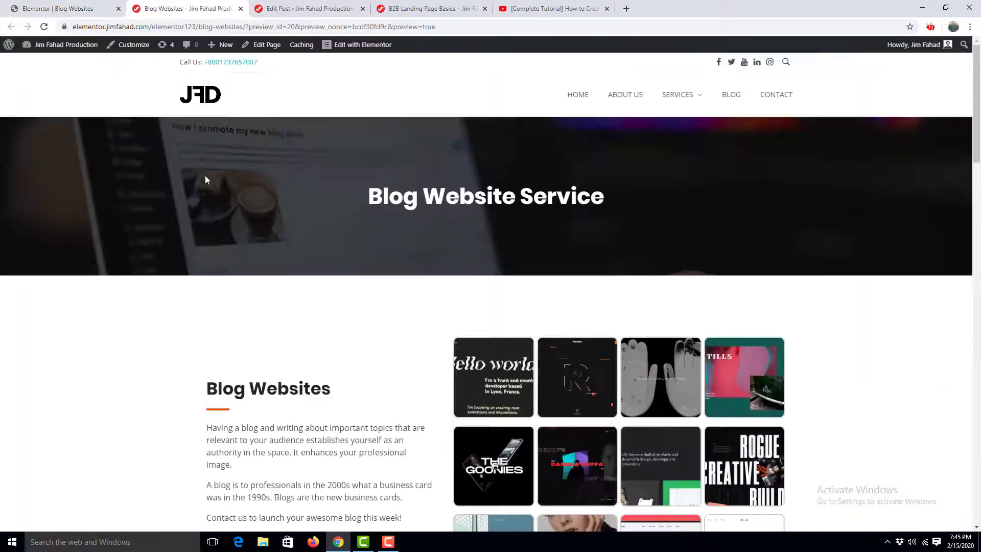
pyautogui.scroll(-3)
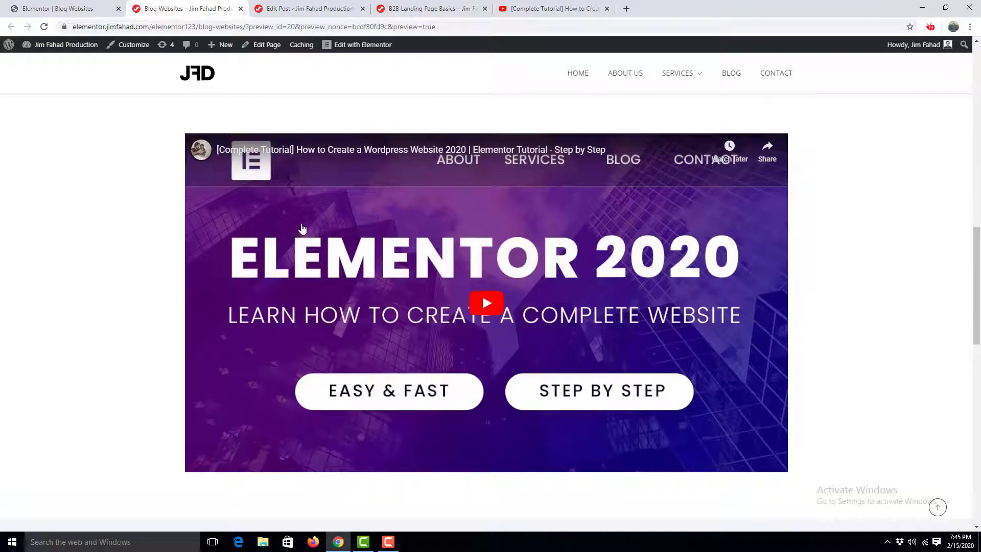
pyautogui.moveTo(412, 287)
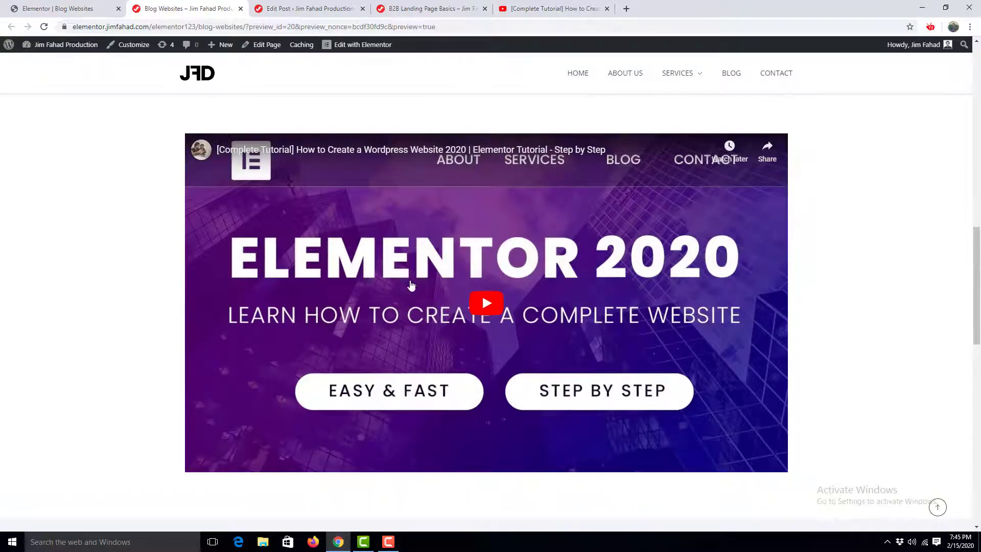
pyautogui.moveTo(514, 305)
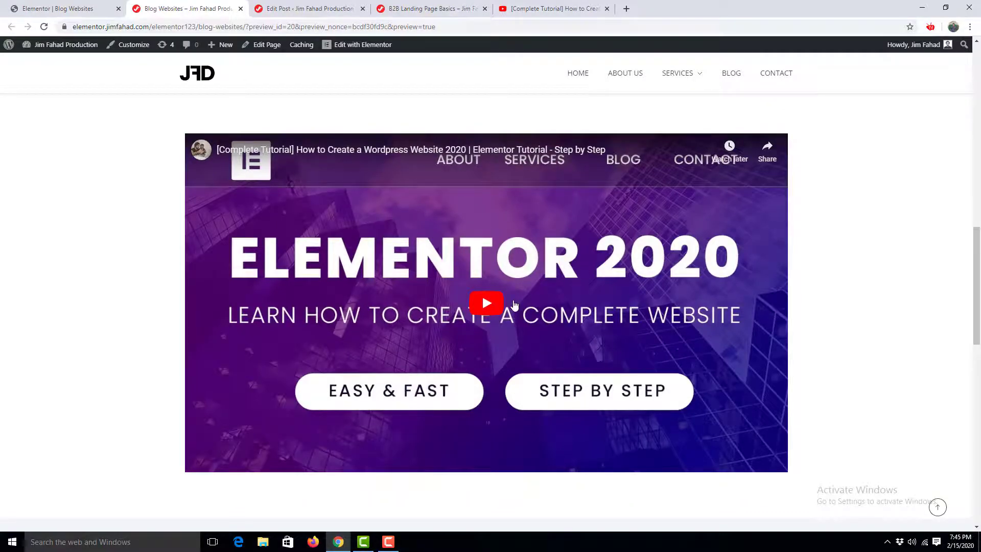